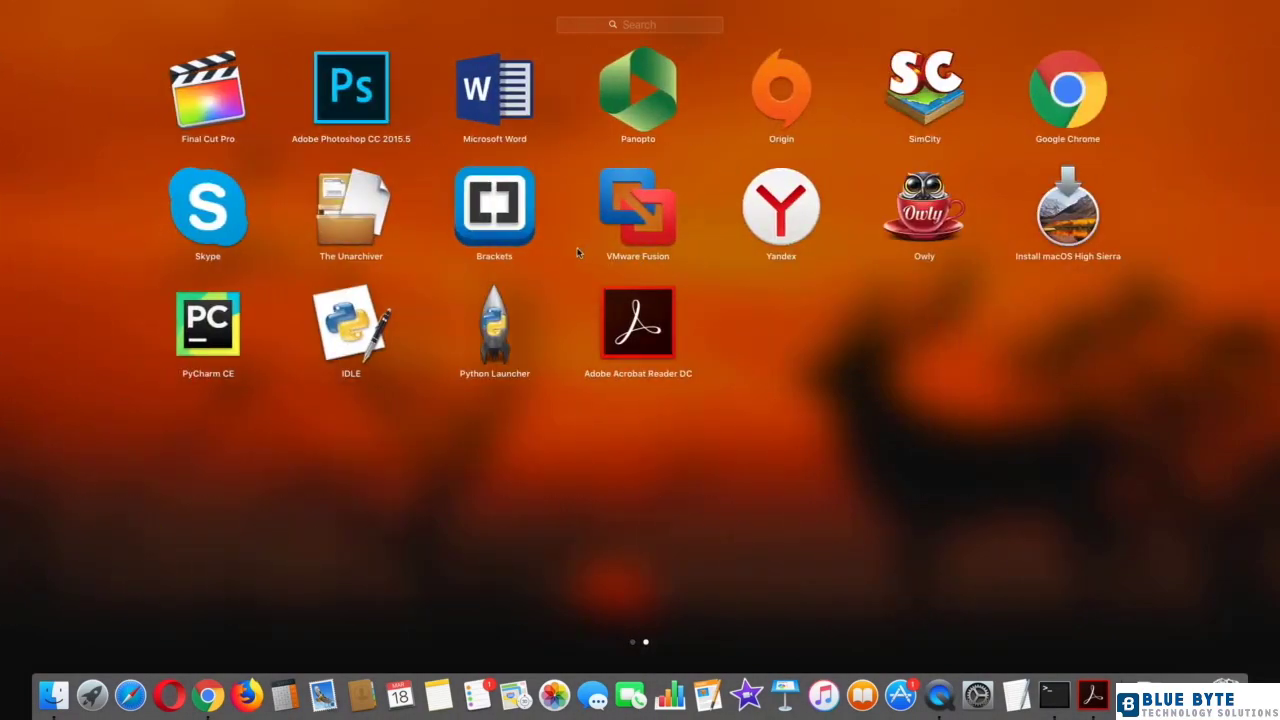
Launch the Brackets code editor from its Launchpad icon.
left_click(494, 206)
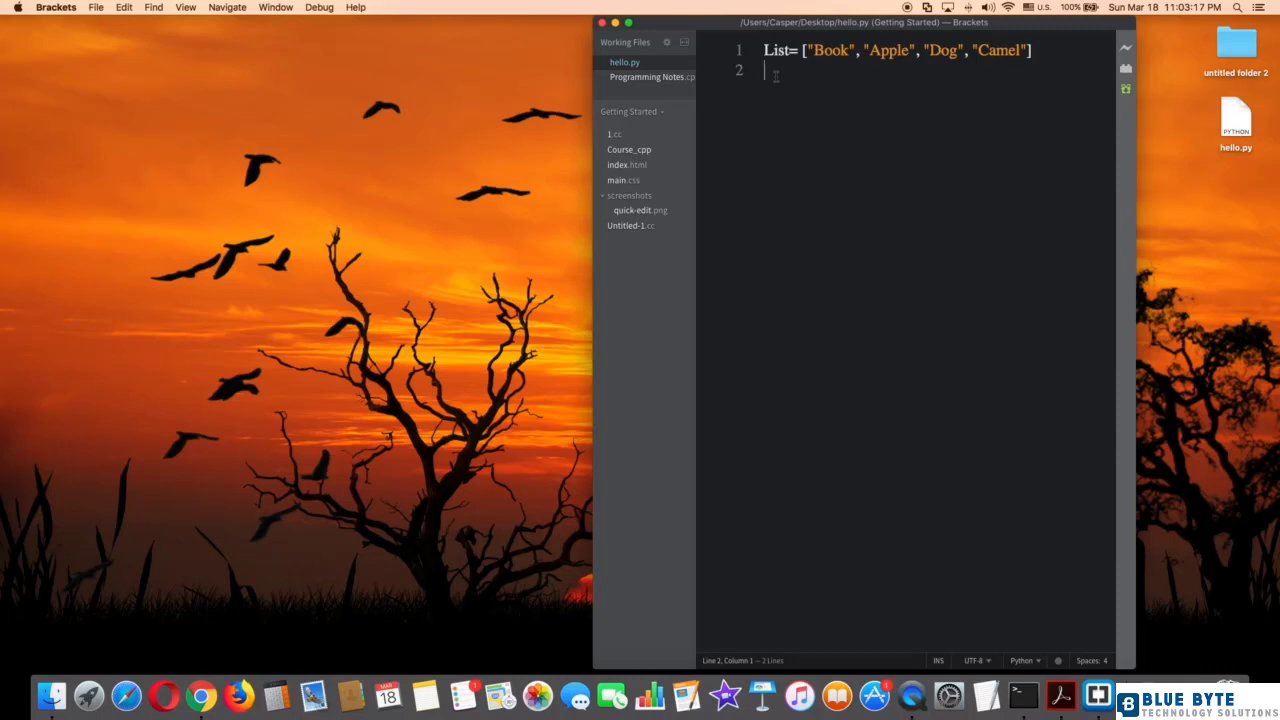
Add the loop header 'for List in List:' on line 2 of hello.py.
type("for List")
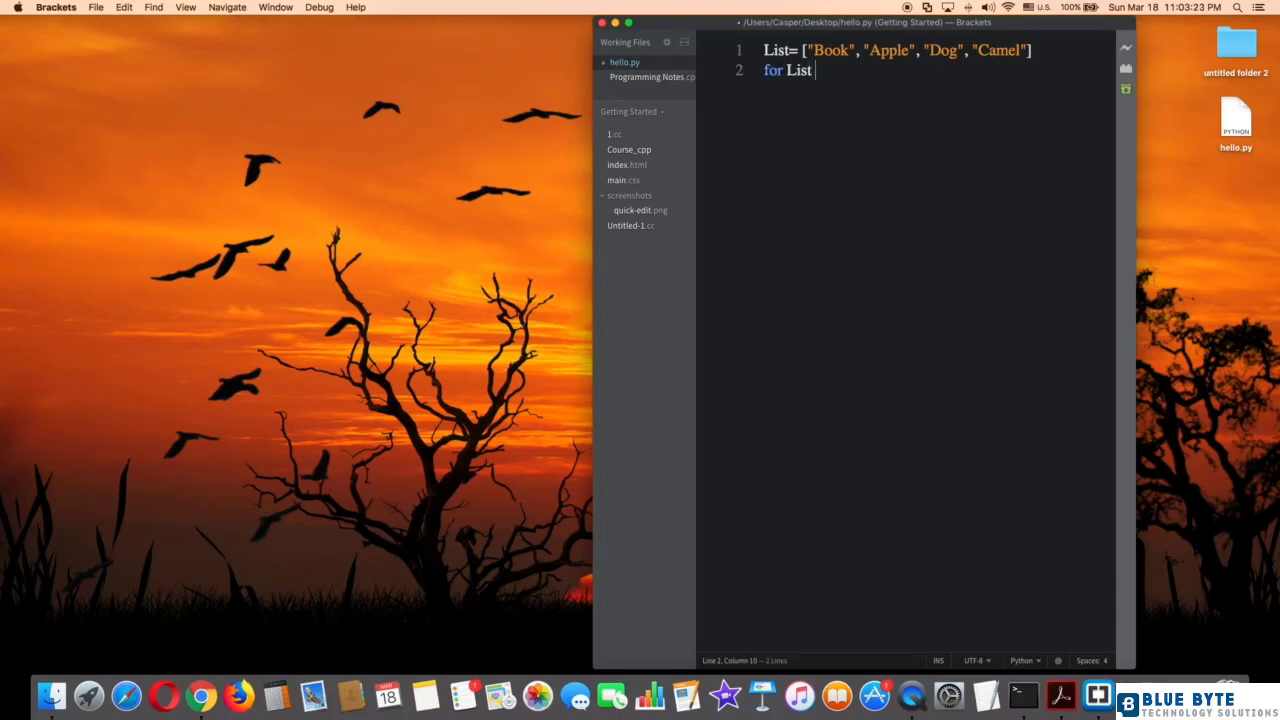
type("in List")
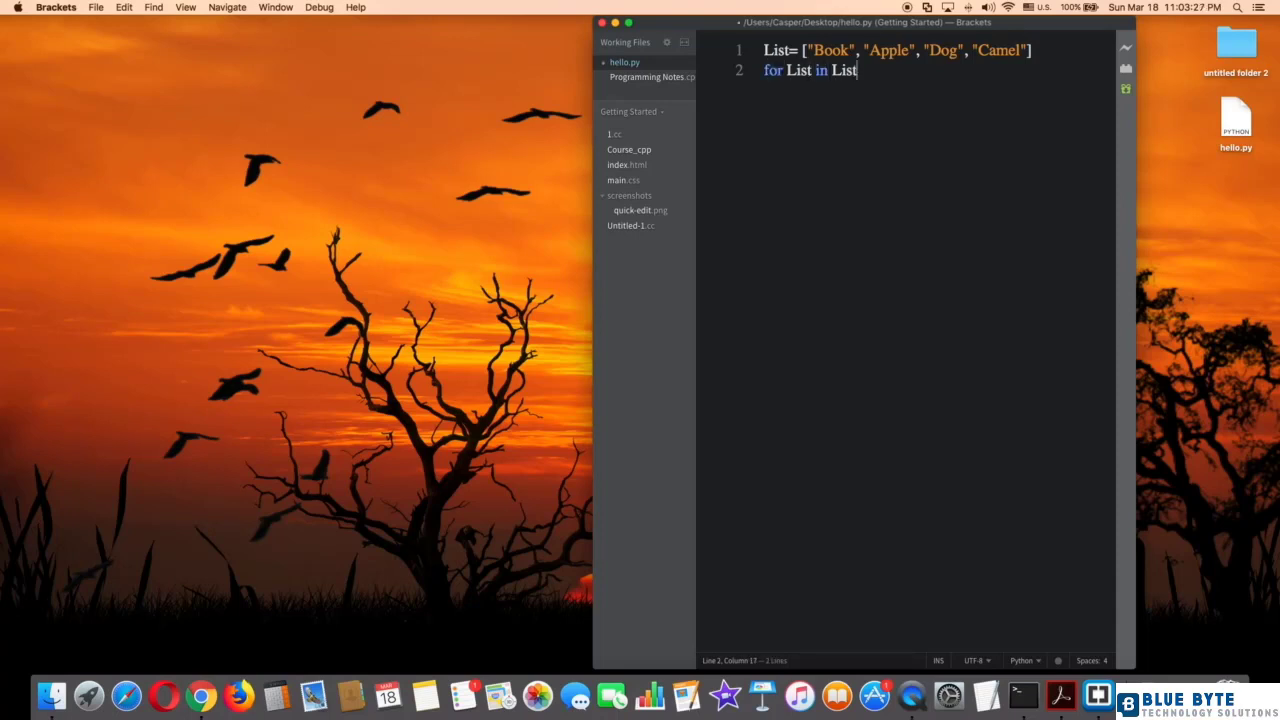
type(":")
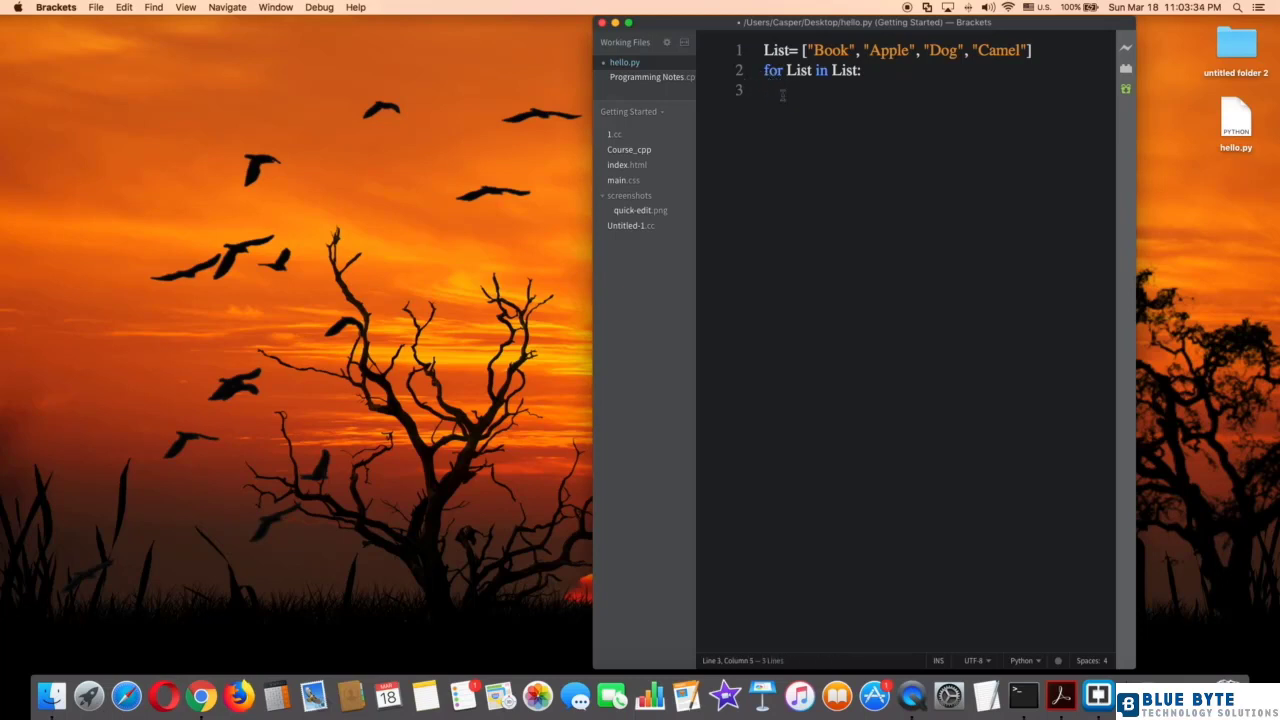
Write the loop body print(" I love my " + List) and save hello.py.
type("print ()")
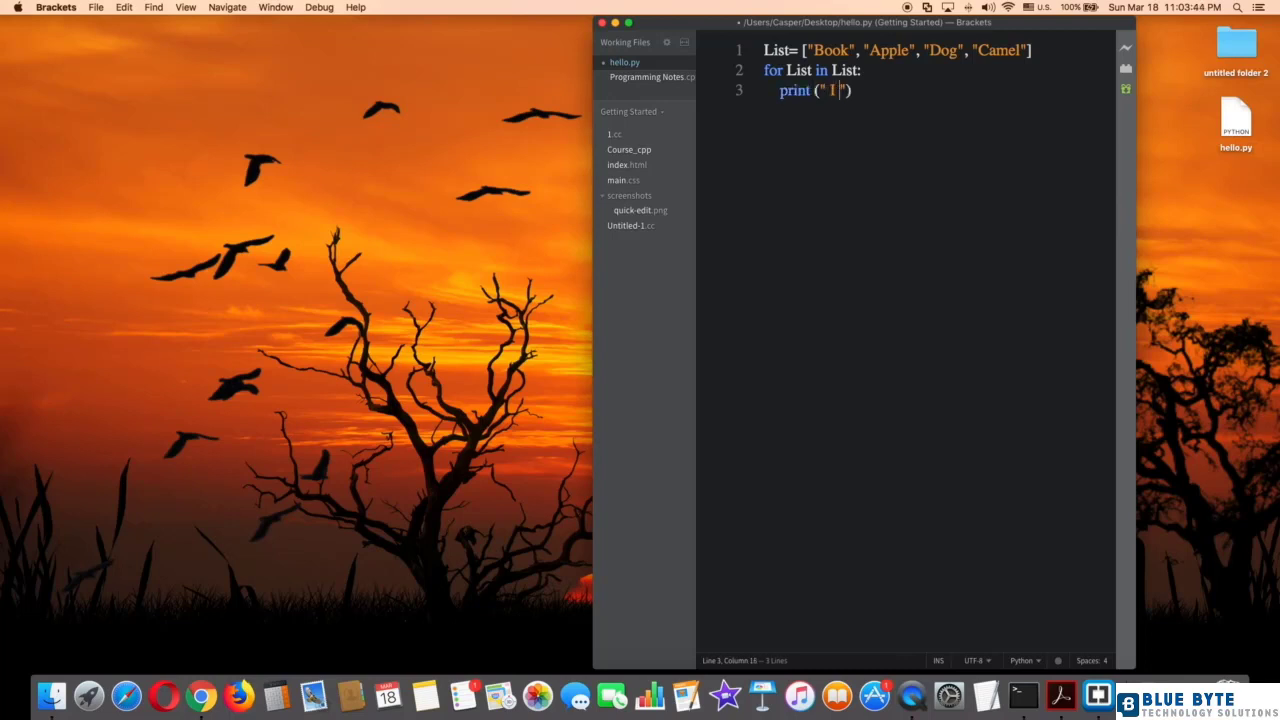
type("love my")
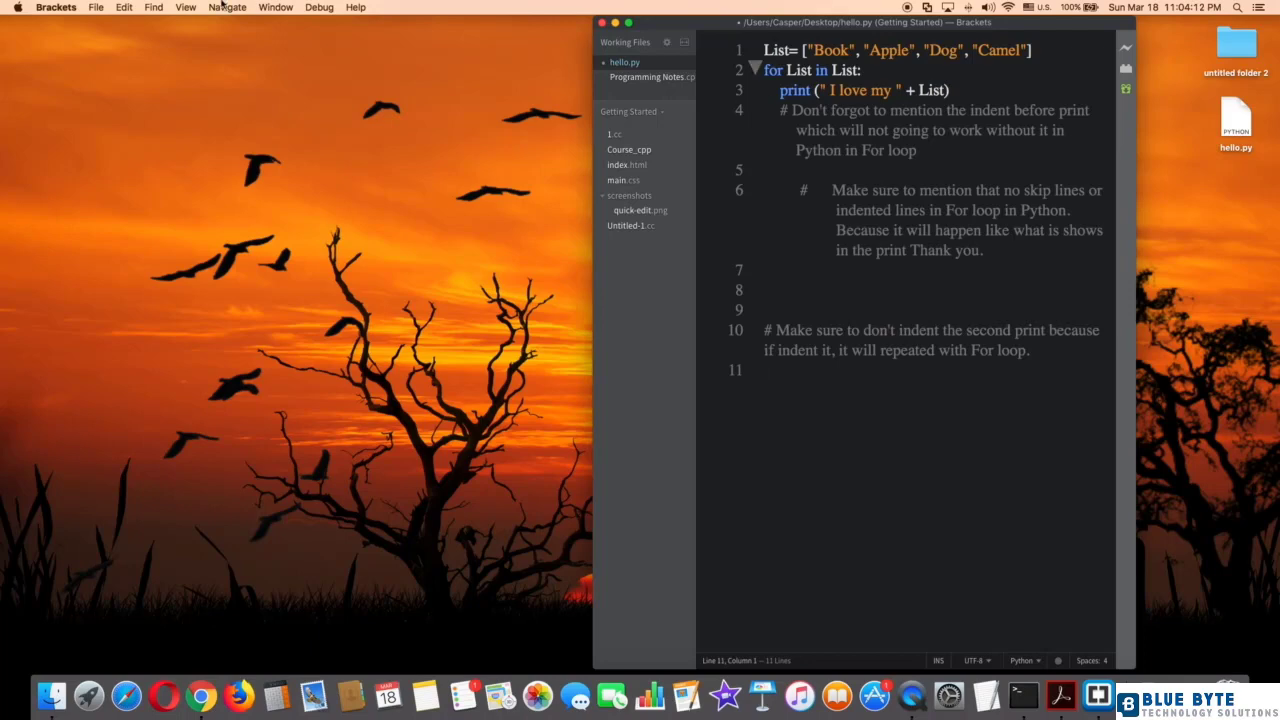
left_click(95, 7)
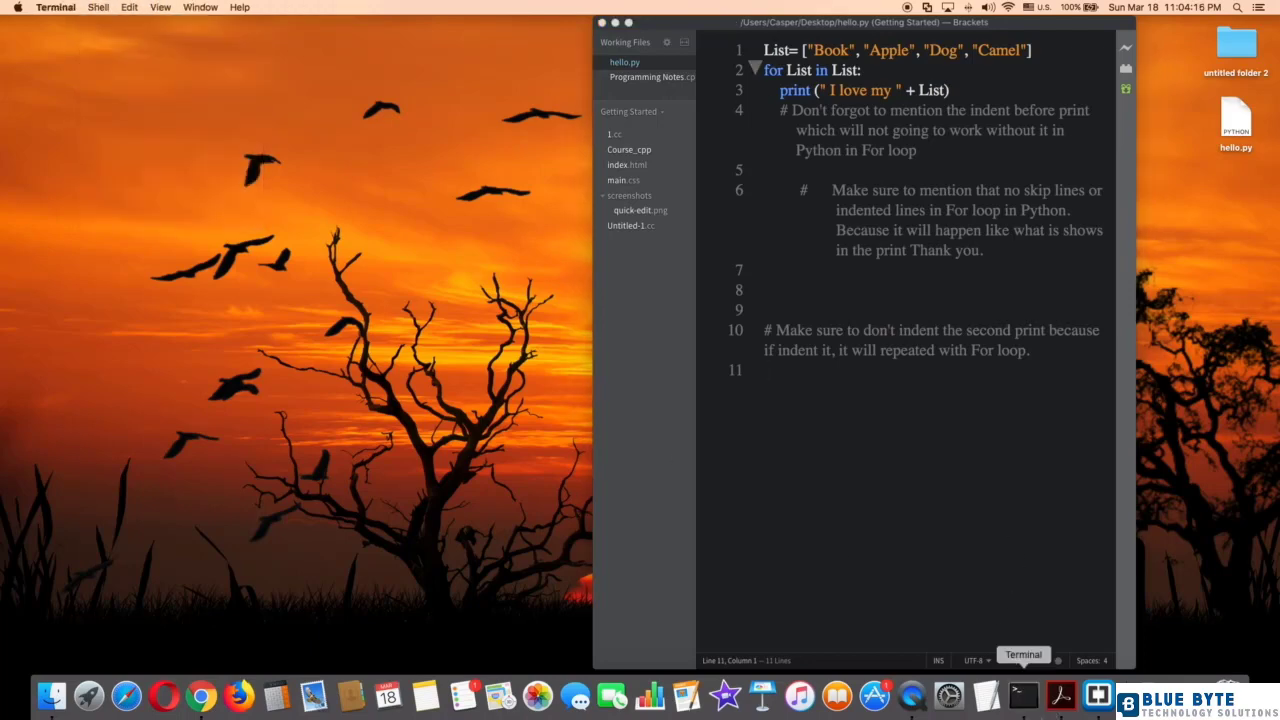
Run hello.py with python3 in Terminal and clear the output highlight.
left_click(1023, 695)
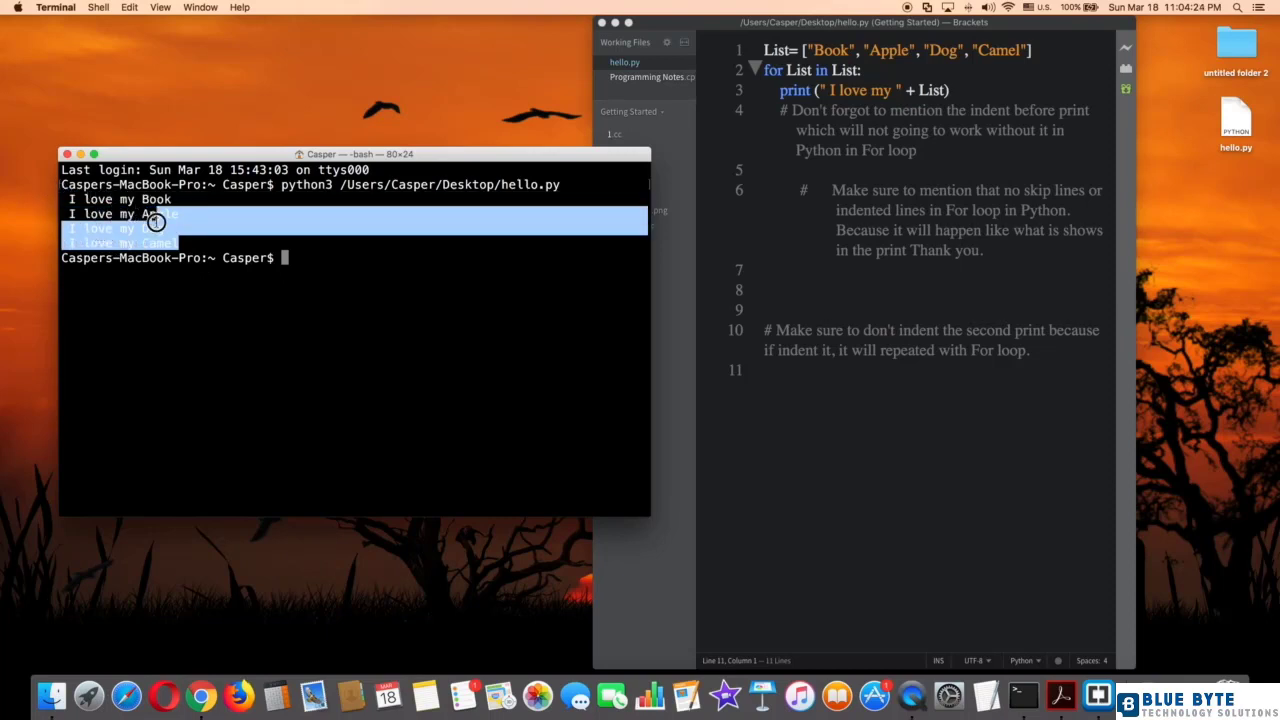
left_click(155, 224)
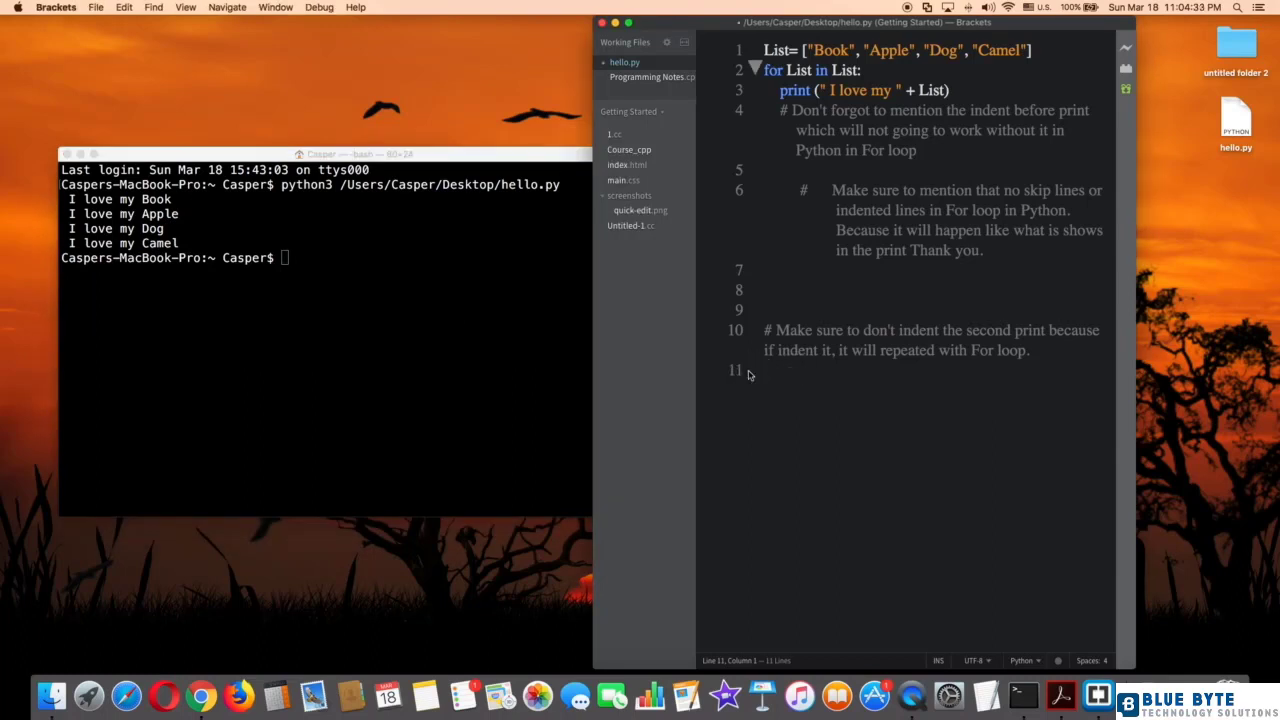
Add an unindented print("Thank you for using For Loop in Python") line after the loop.
left_click(780, 370)
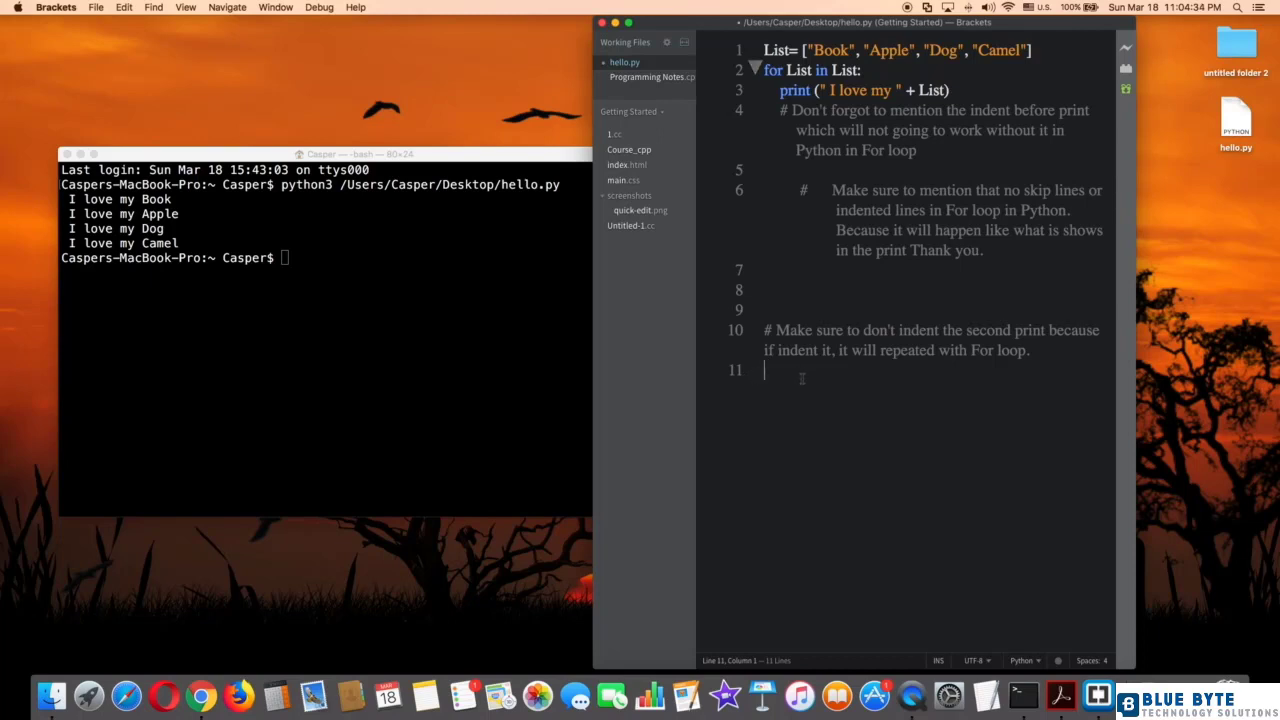
type("pr")
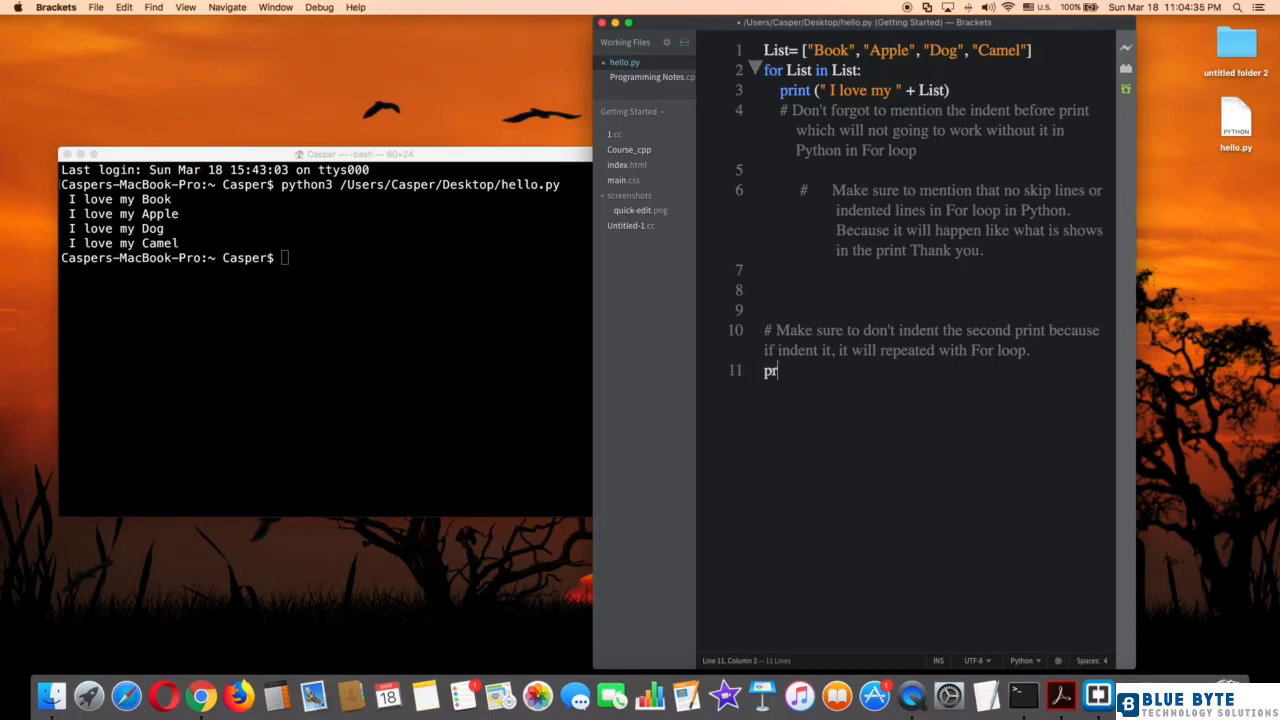
type("int ()")
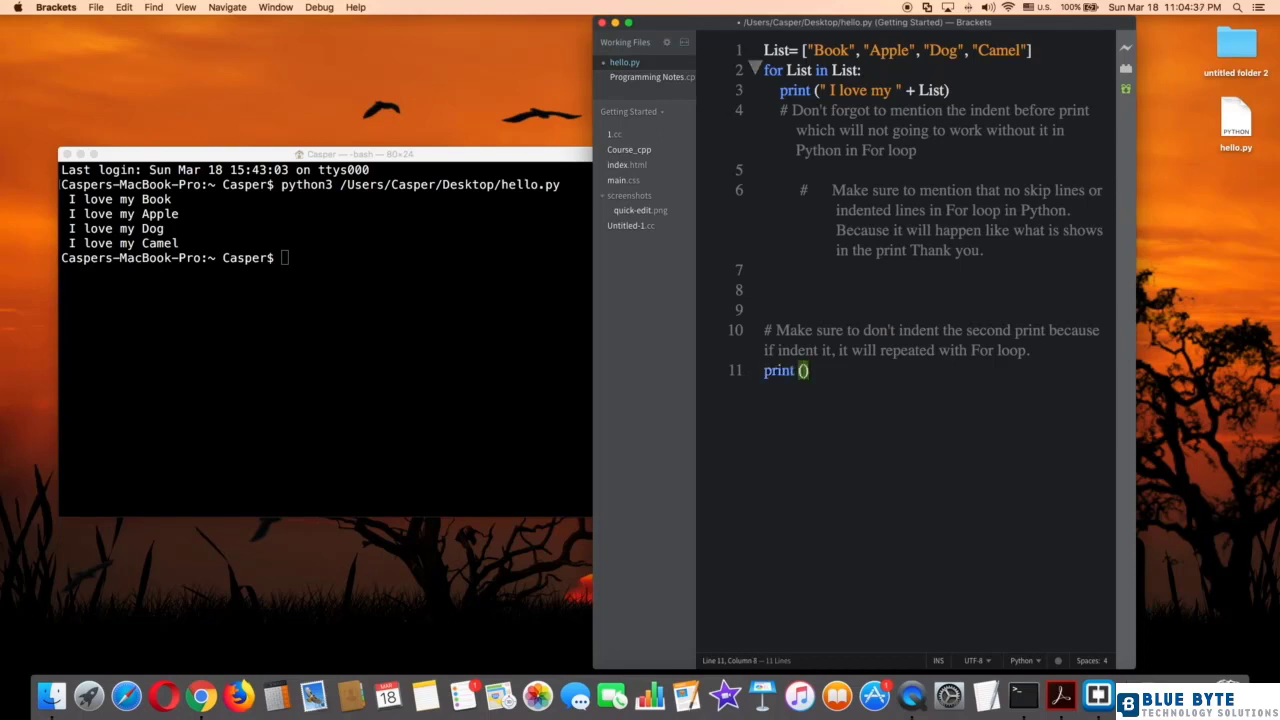
type("\"Thank you for")
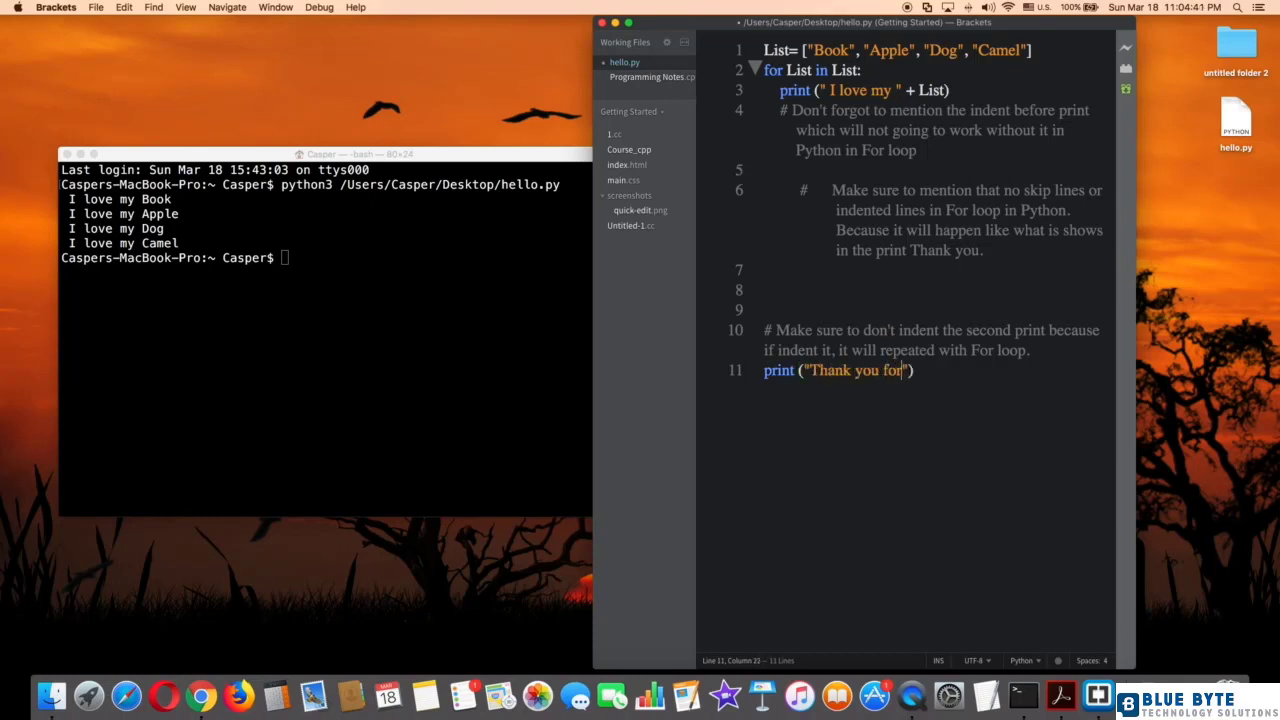
type("U")
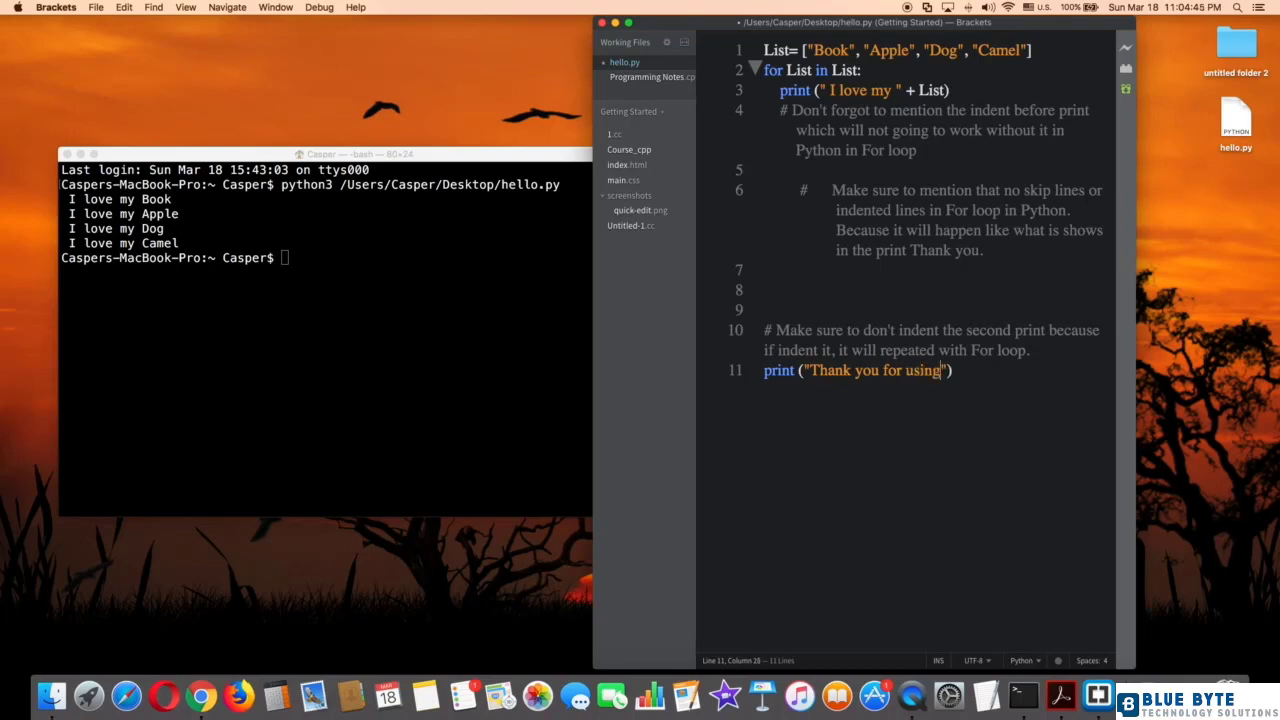
type("For Loop in")
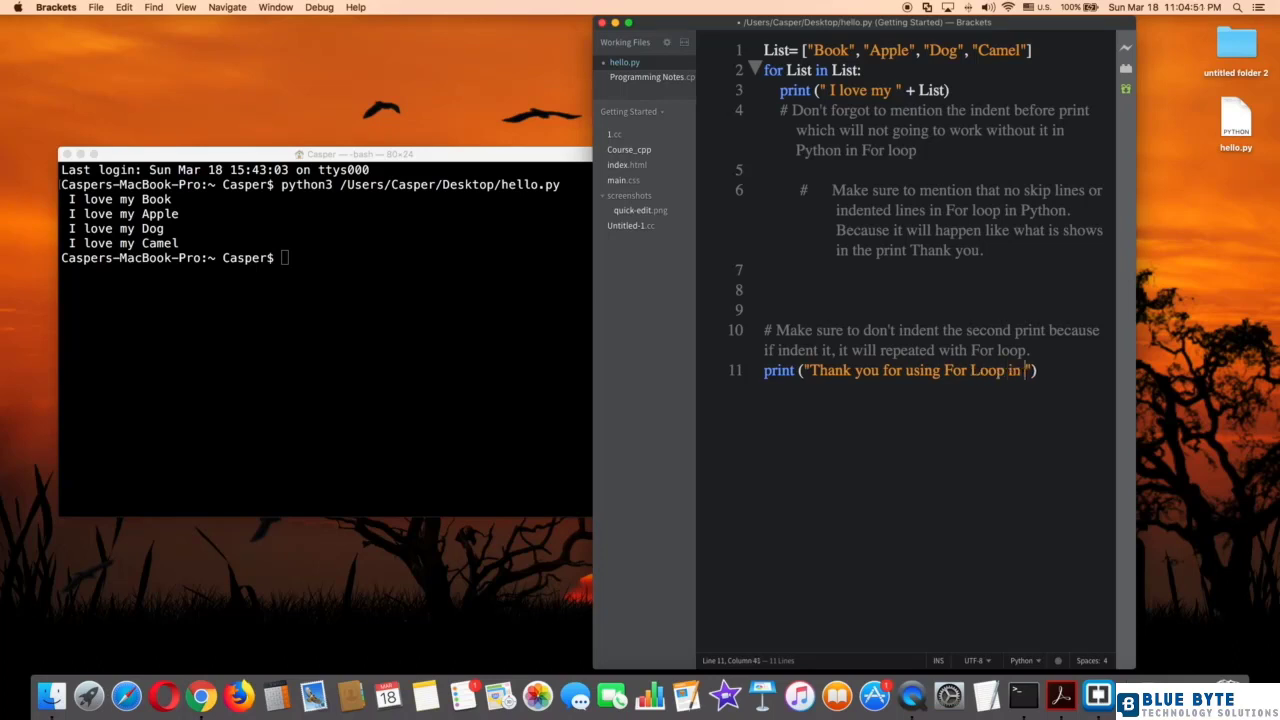
type("Python")
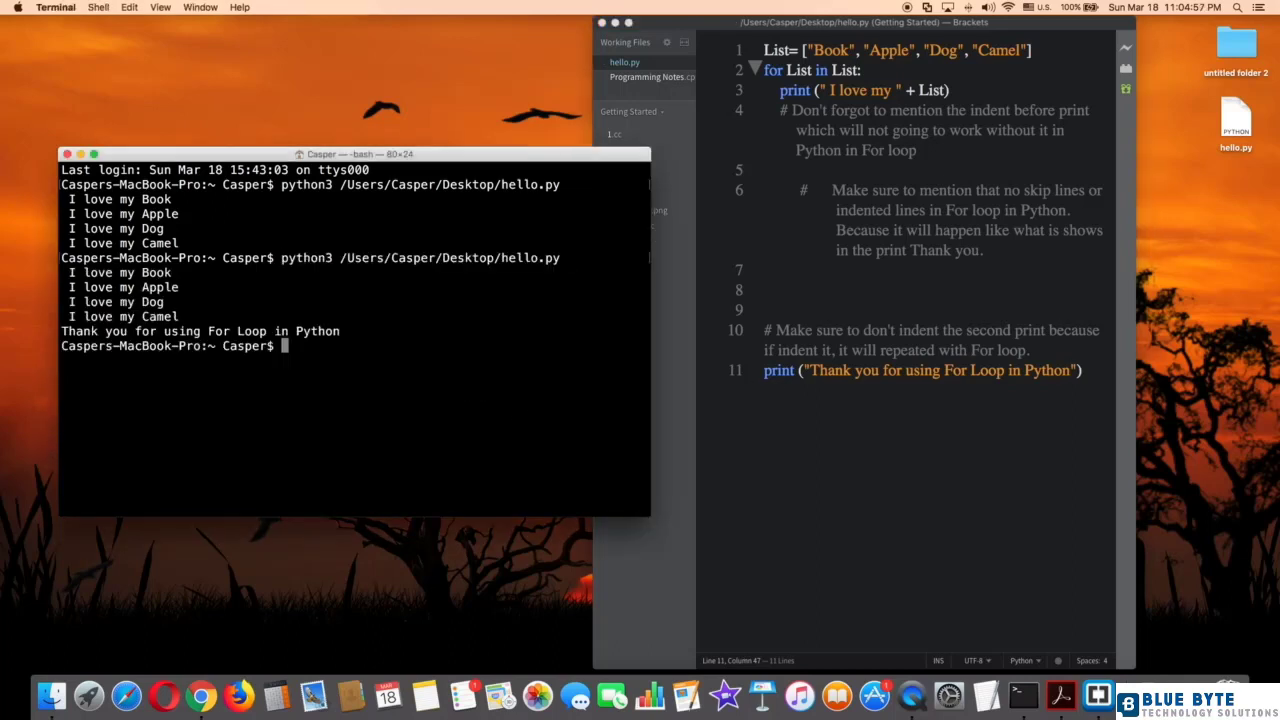
Highlight the rerun's output lines in Terminal.
left_click_drag(205, 331, 340, 331)
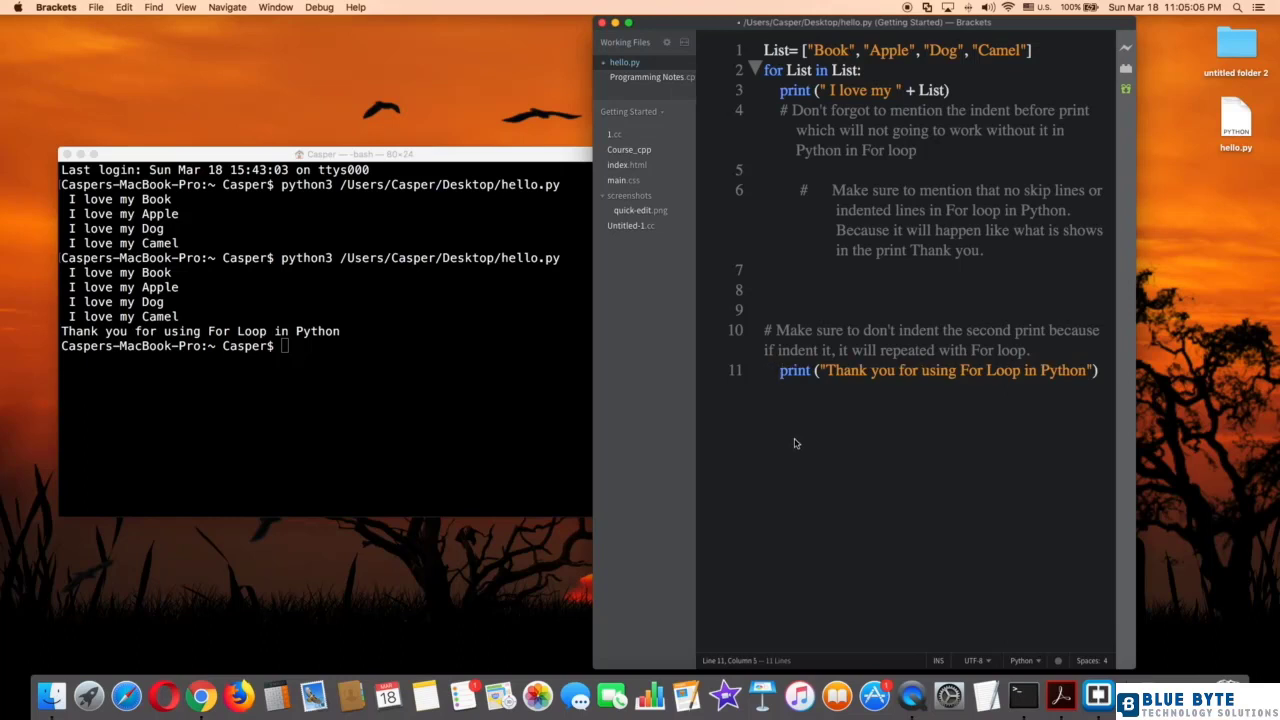
Select the thank-you print on line 11 to test its indentation.
double_click(793, 370)
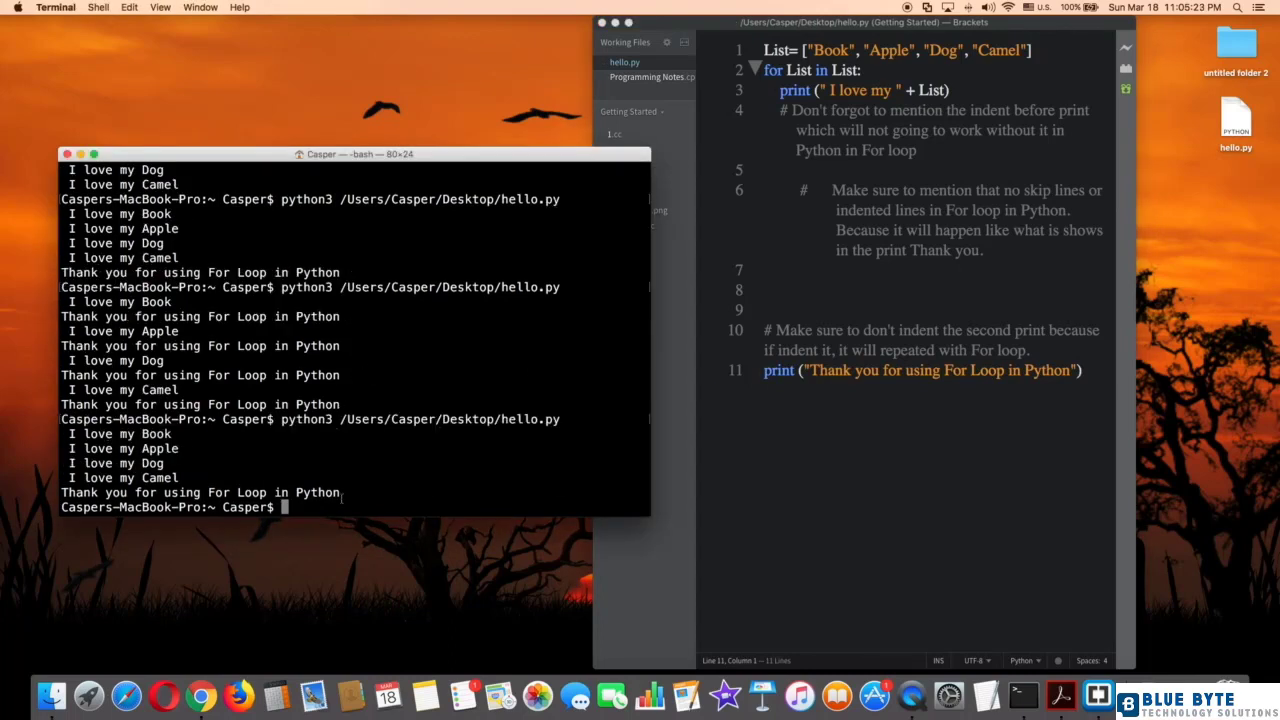
Highlight the single 'Thank you' line ending the latest Terminal run.
double_click(200, 492)
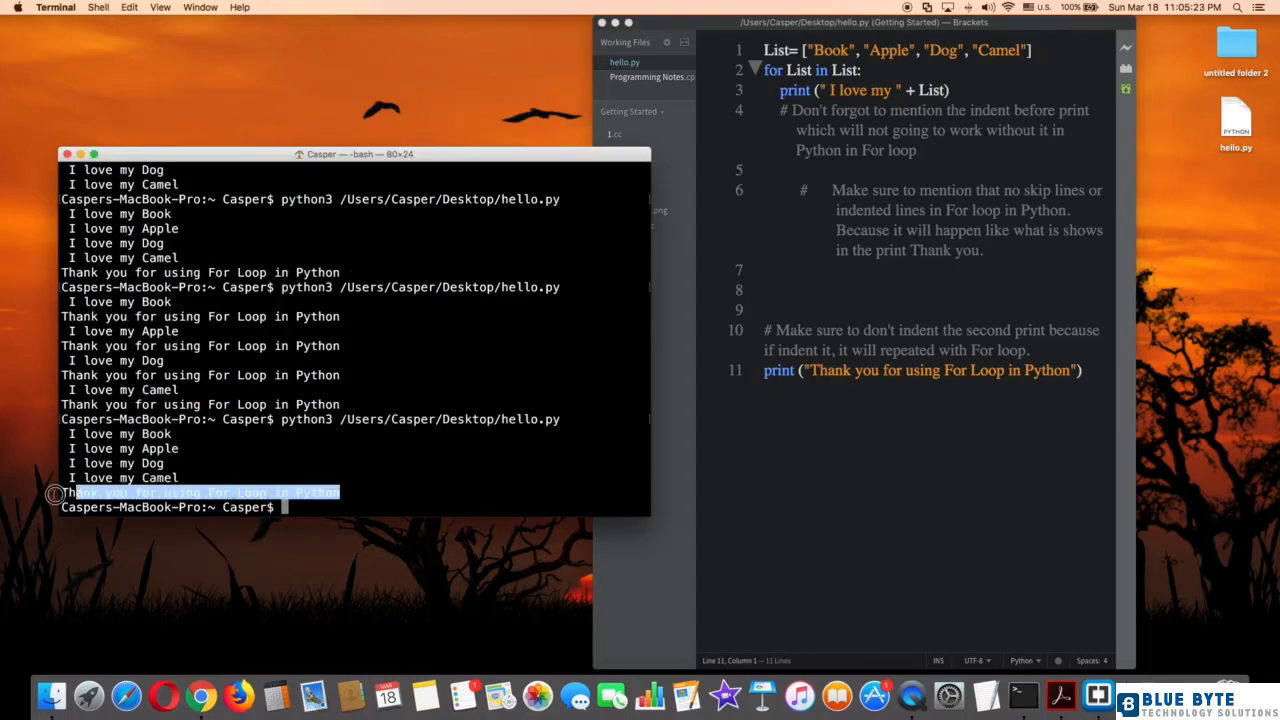